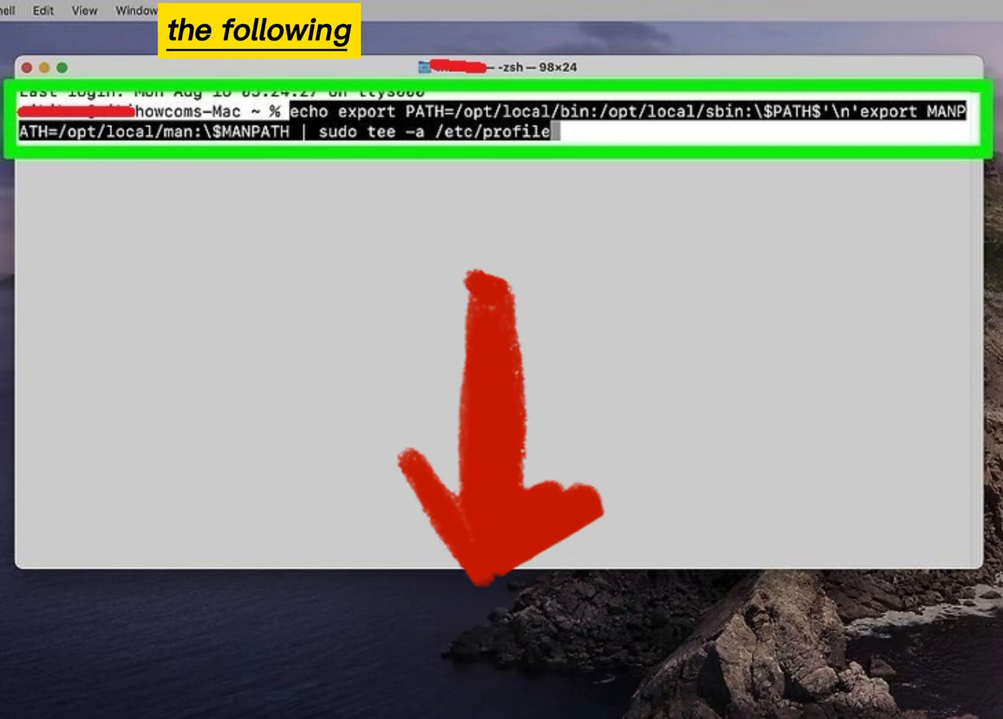
- Append the MacPorts bin, sbin and man paths to /etc/profile via sudo tee
{"action": "key", "text": "Return"}
{"action": "type", "text": "cd /Users/wikihow/Desktop/"}
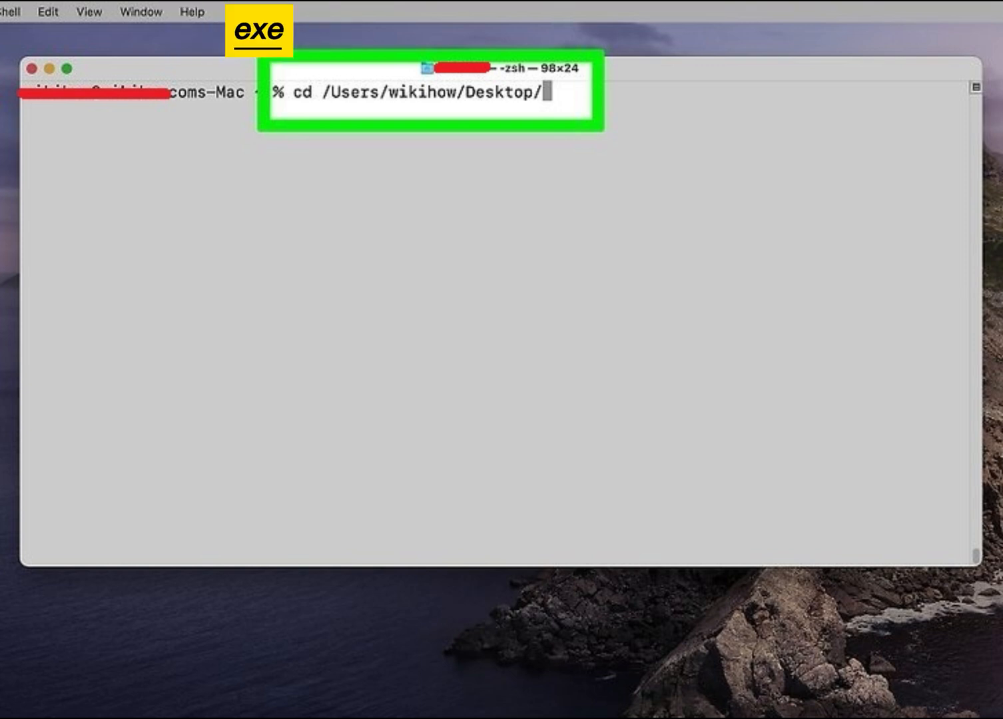
- Run 'wine PKHeX.exe' from the Desktop folder so the PKHeX editor window opens
{"action": "type", "text": "wine PKHeX.exe"}
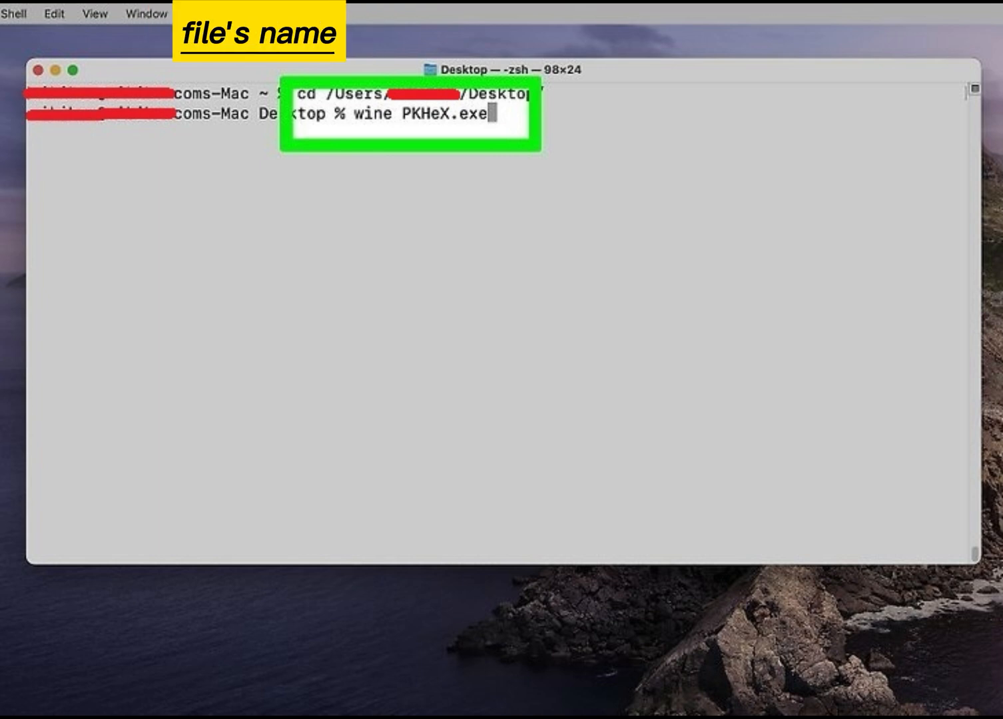
{"action": "key", "text": "Return"}
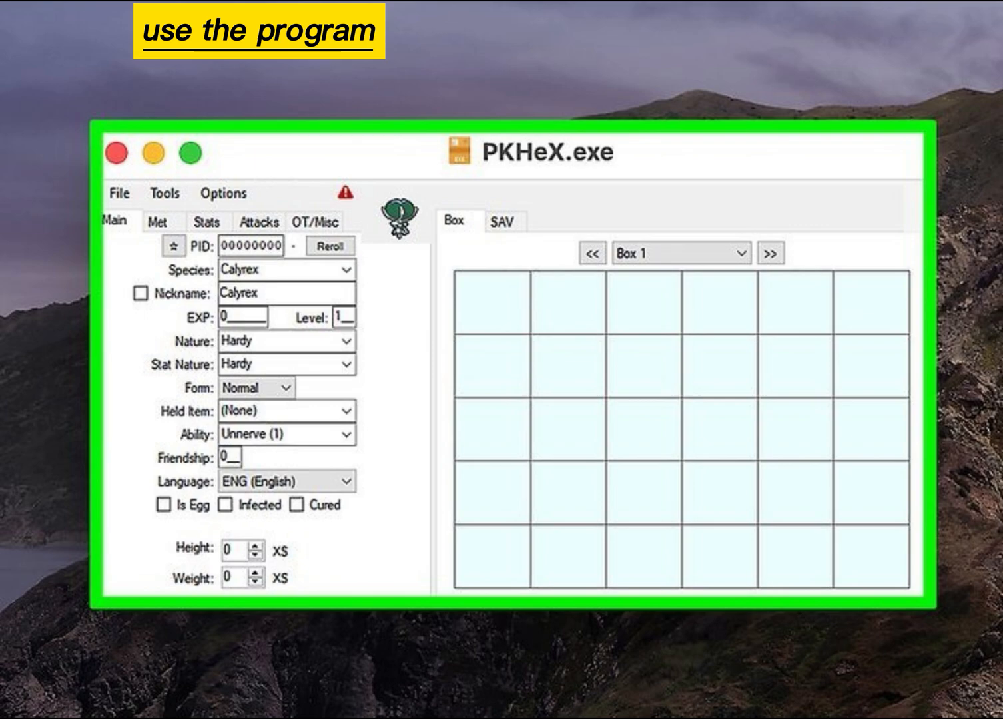